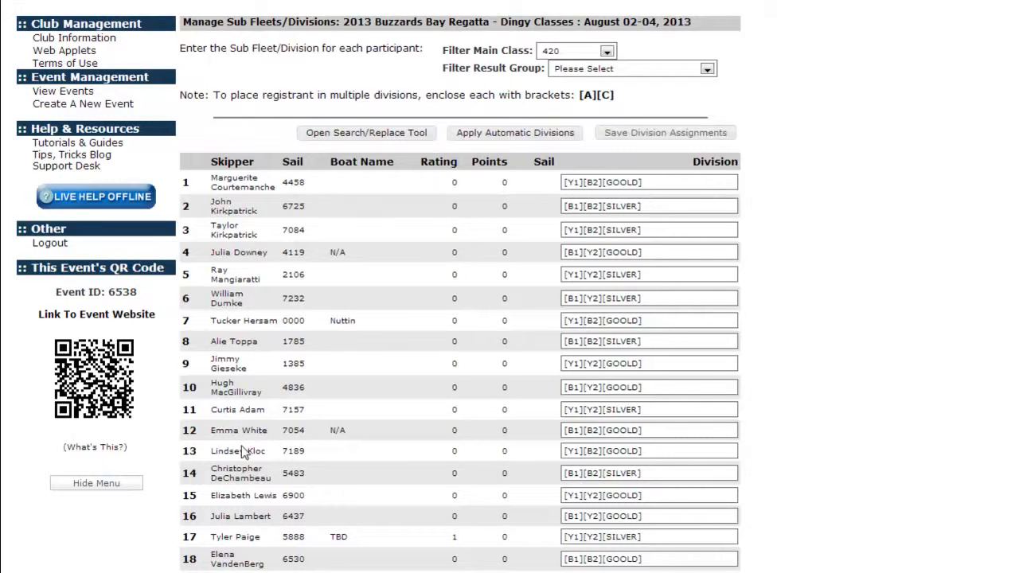
pyautogui.moveTo(382, 278)
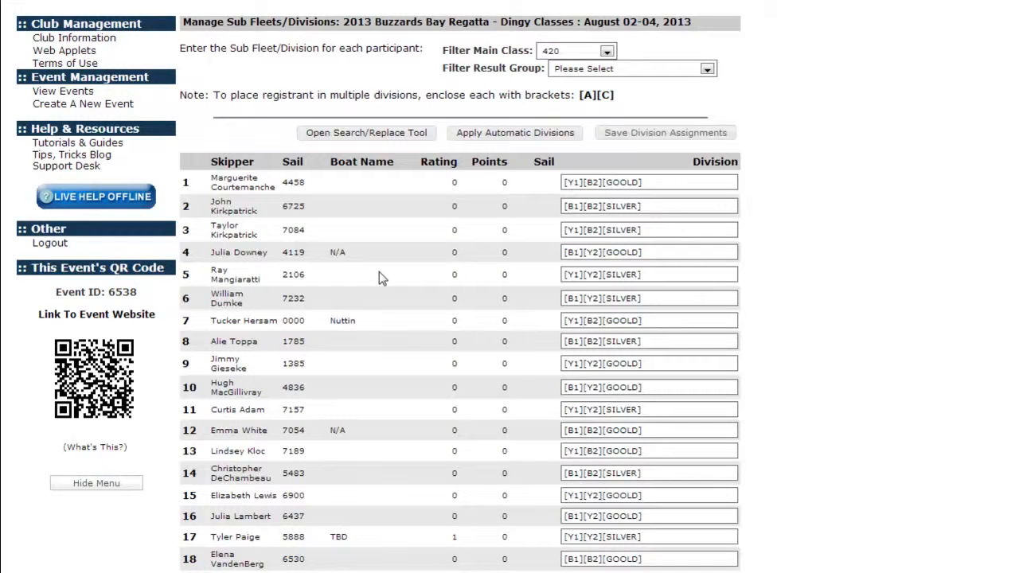
pyautogui.moveTo(354, 288)
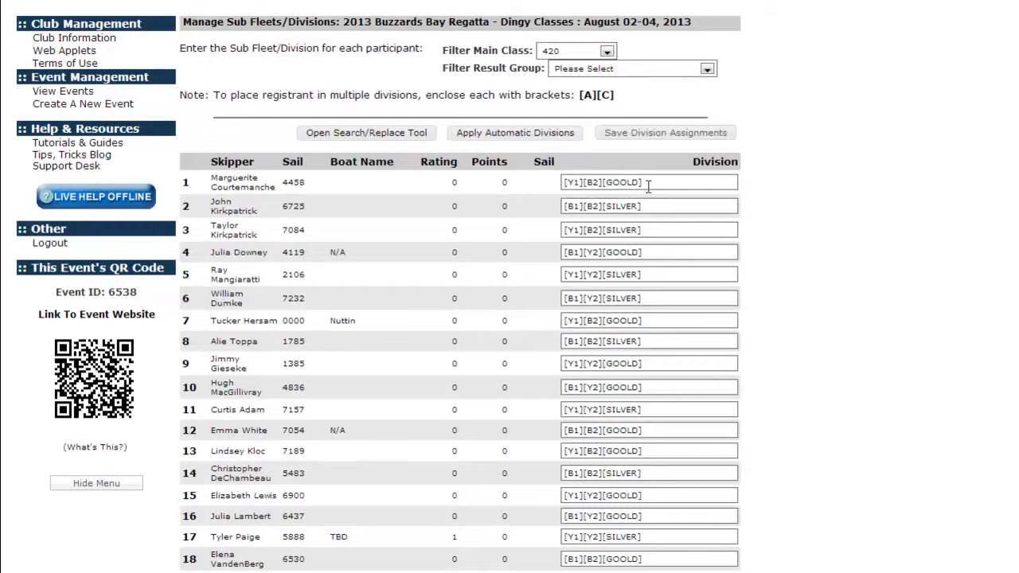
# - Find GOOLD in the 420 list's Division column and replace it with GOLD
pyautogui.doubleClick(613, 183)
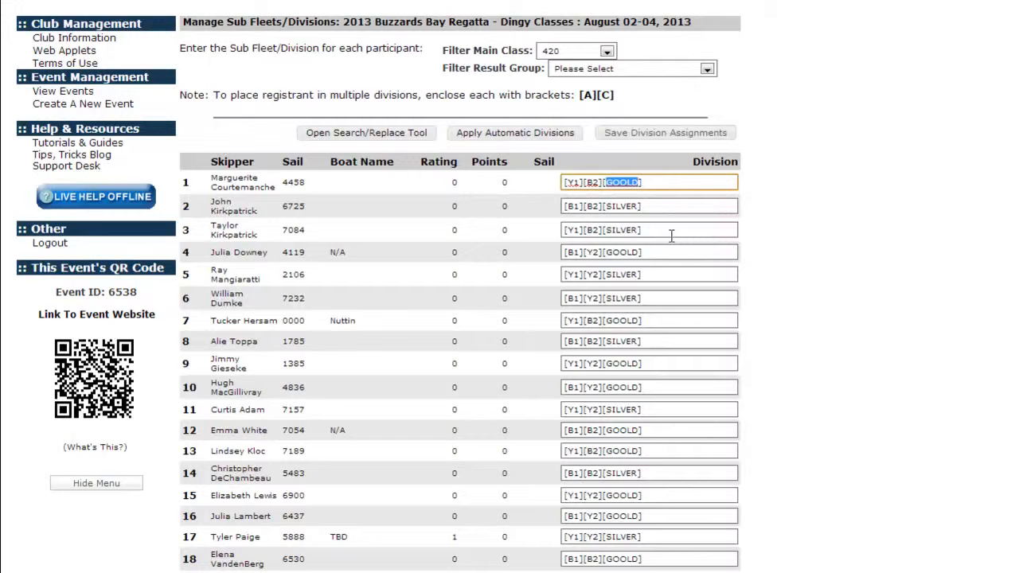
pyautogui.click(649, 252)
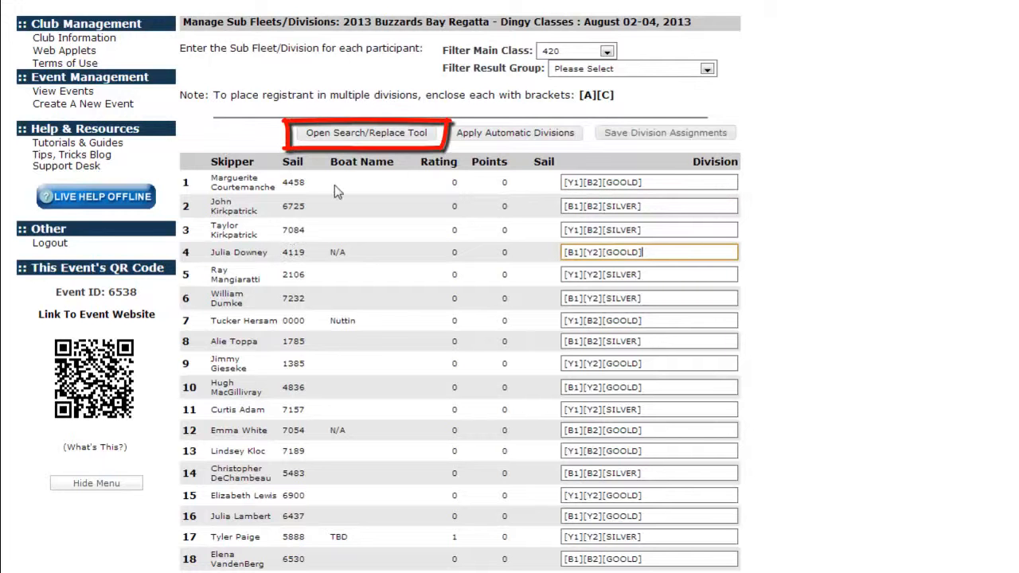
pyautogui.click(367, 132)
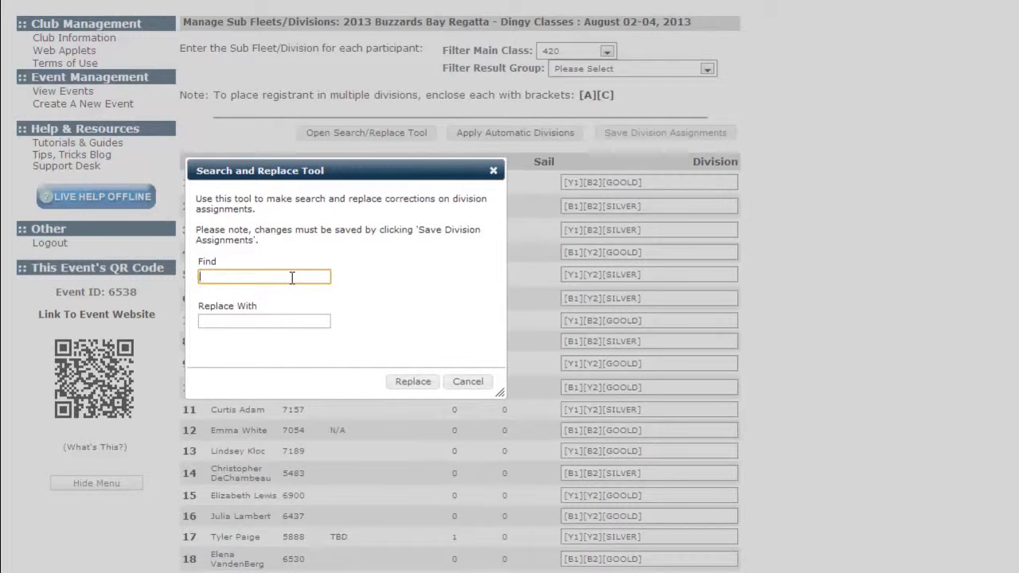
pyautogui.write('G')
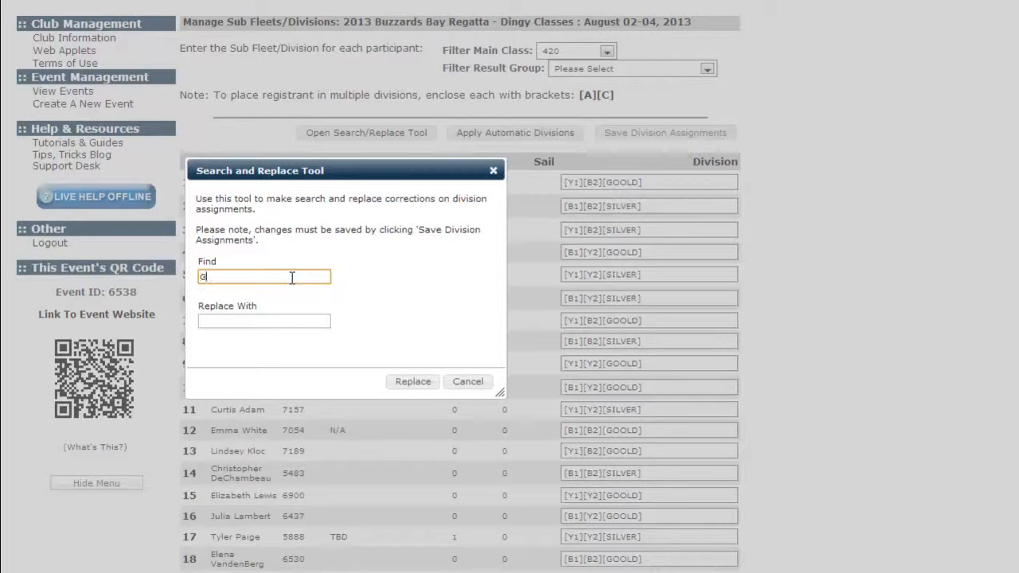
pyautogui.write('OOLD')
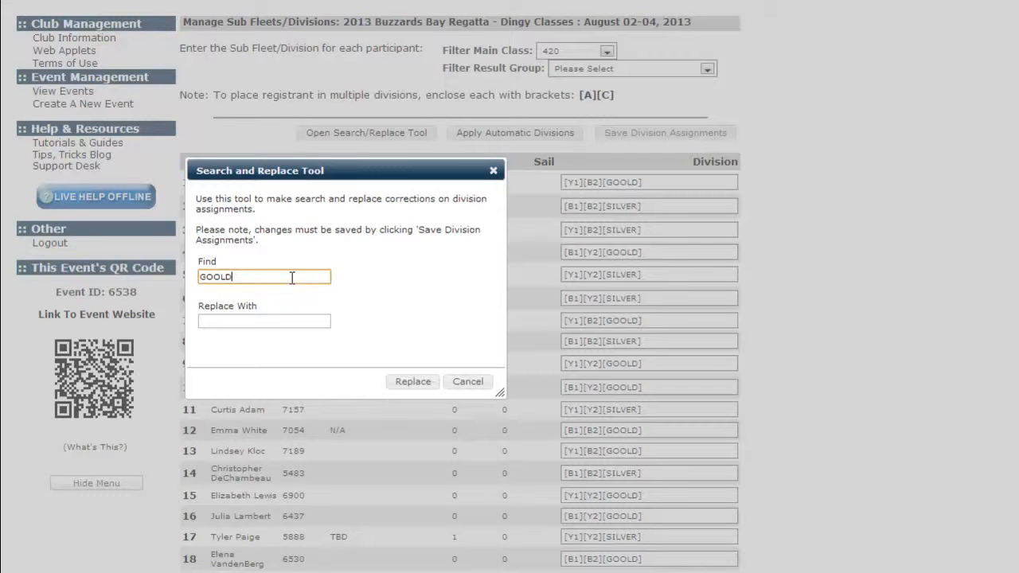
pyautogui.click(264, 321)
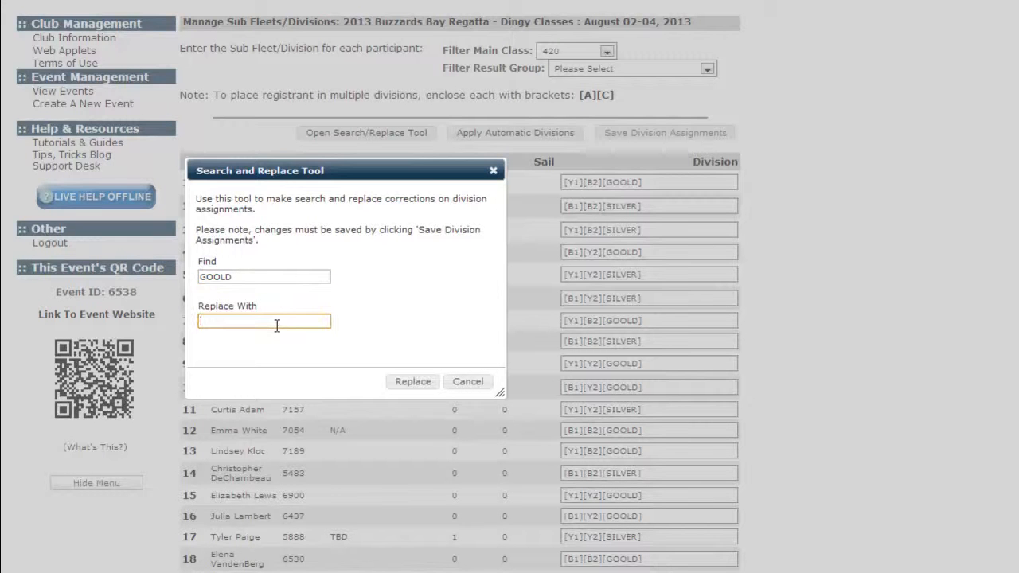
pyautogui.click(263, 321)
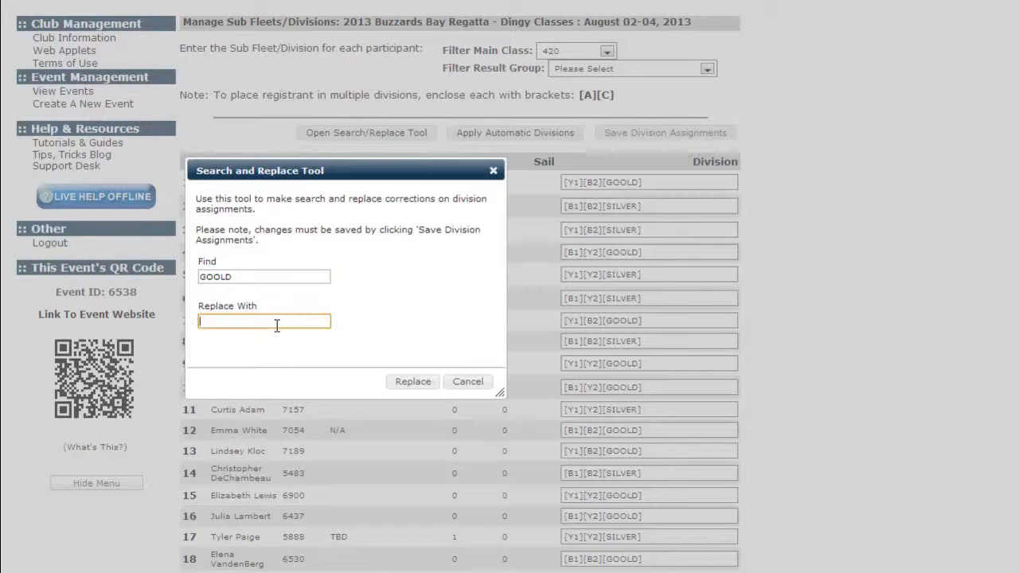
pyautogui.write('GOLD')
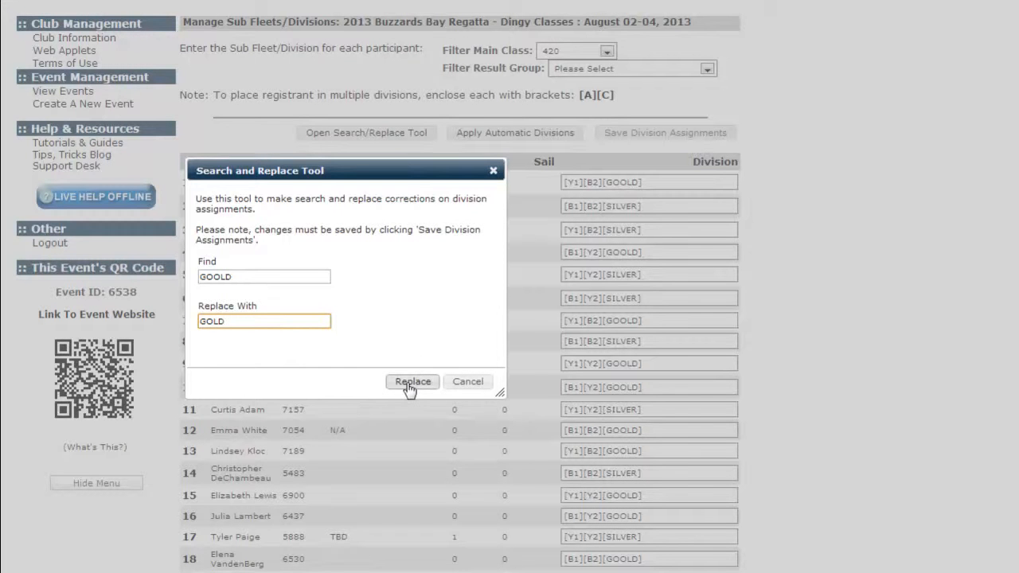
pyautogui.click(413, 381)
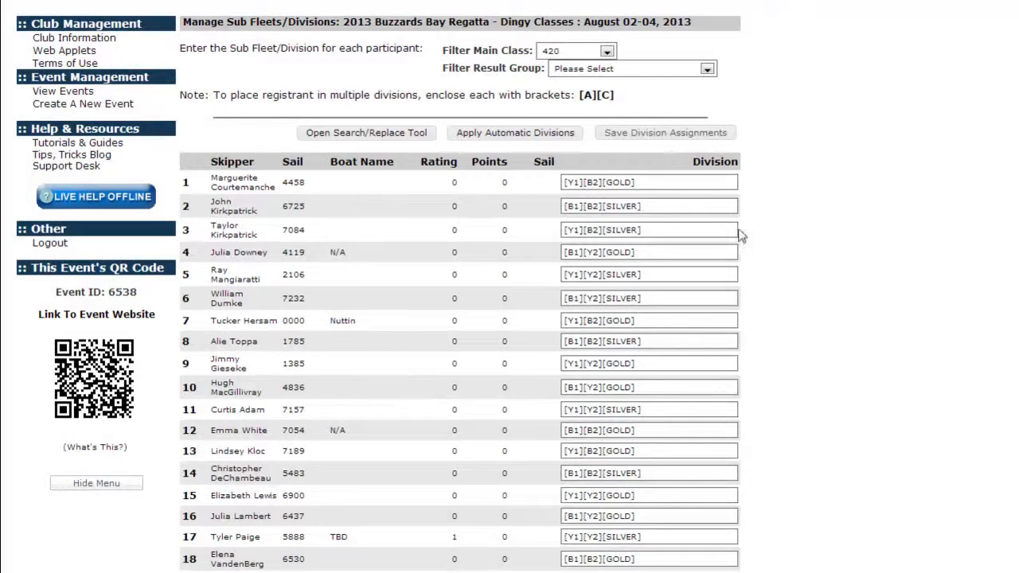
pyautogui.scroll(-3)
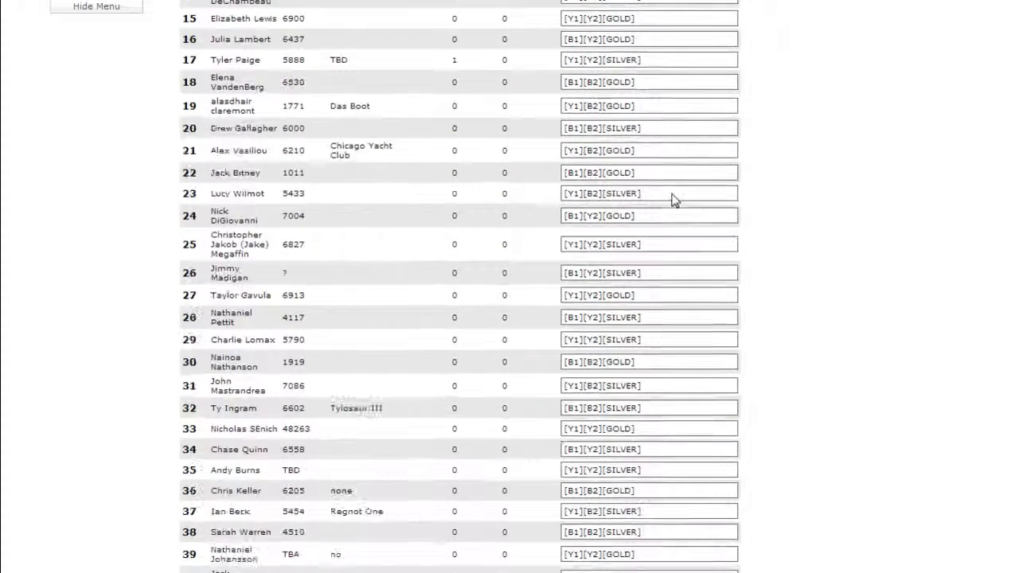
pyautogui.scroll(-3)
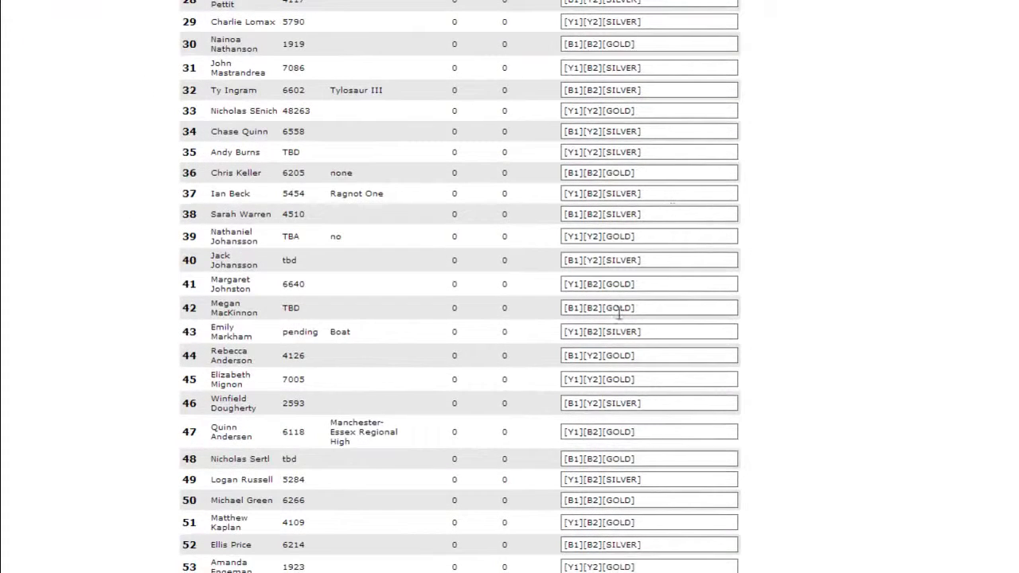
pyautogui.scroll(3)
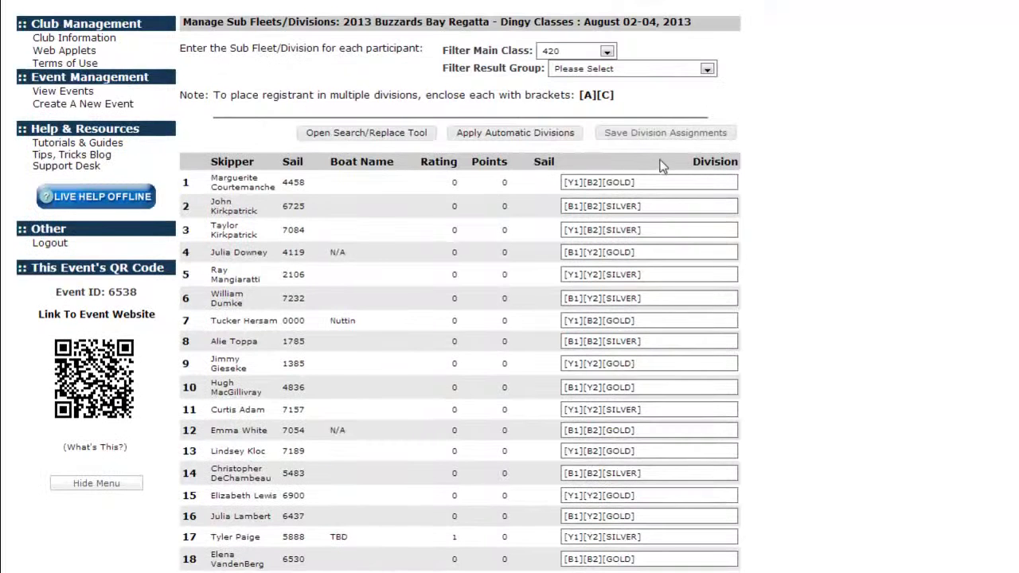
pyautogui.moveTo(629, 203)
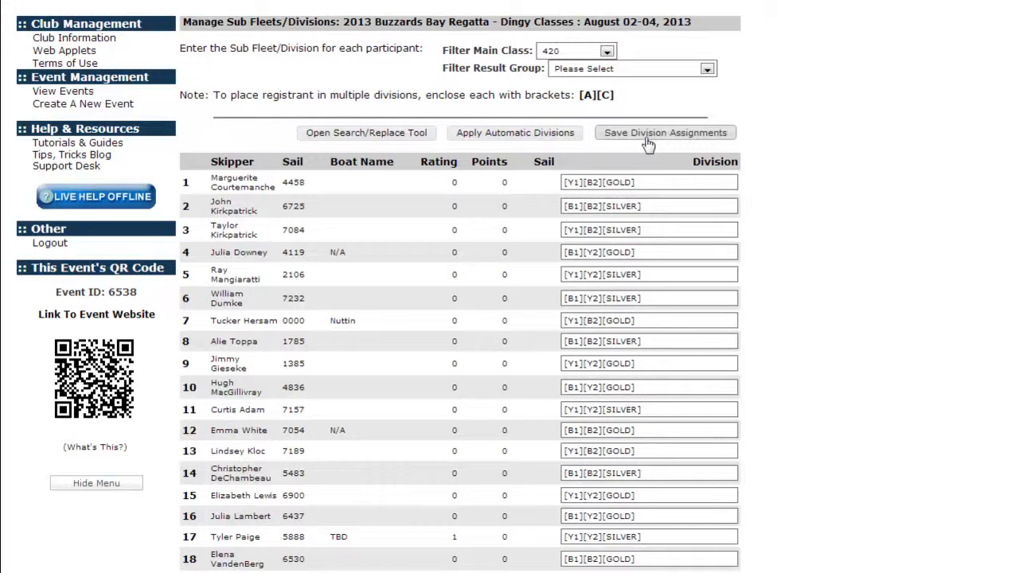
pyautogui.click(665, 132)
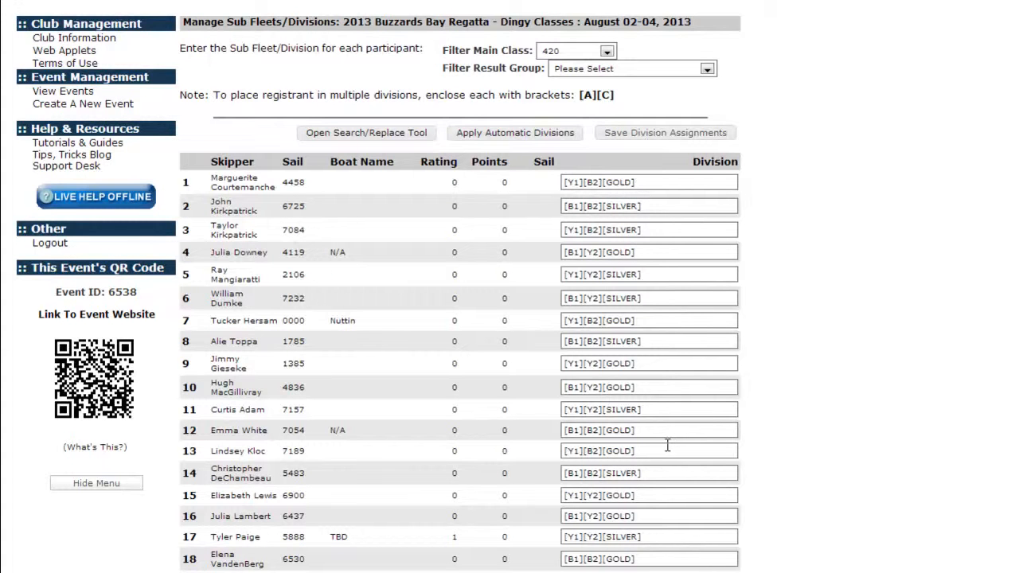
pyautogui.moveTo(619, 436)
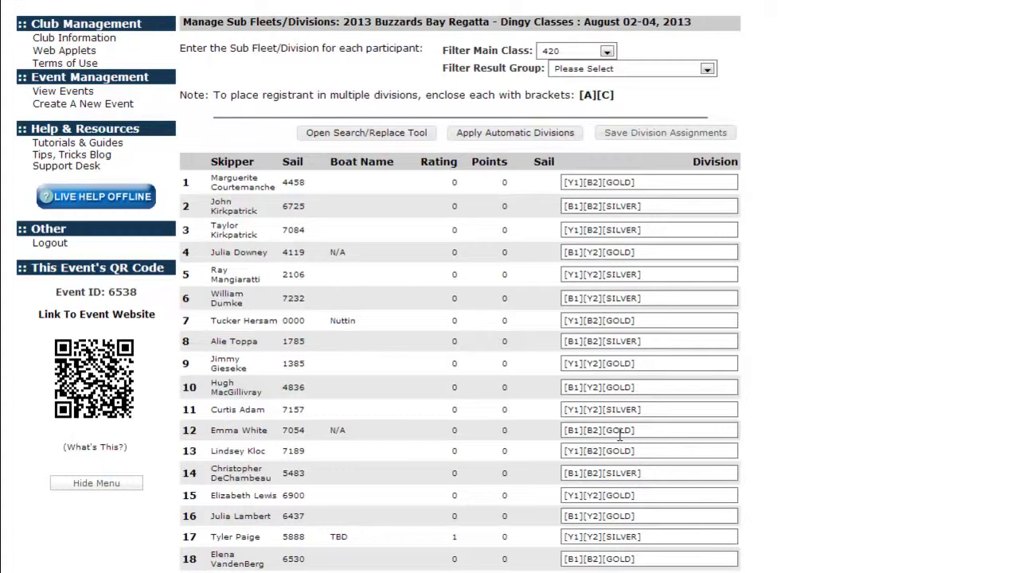
# - Replace GOLD with Gold, then reload the page so the original GOOLD codes return
pyautogui.click(367, 132)
pyautogui.write('G')
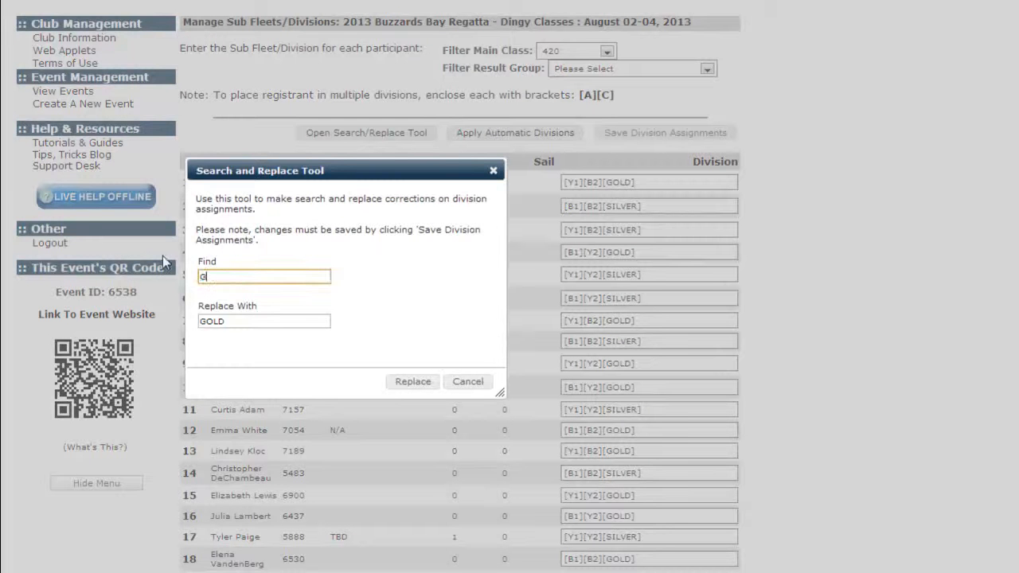
pyautogui.write('OLD')
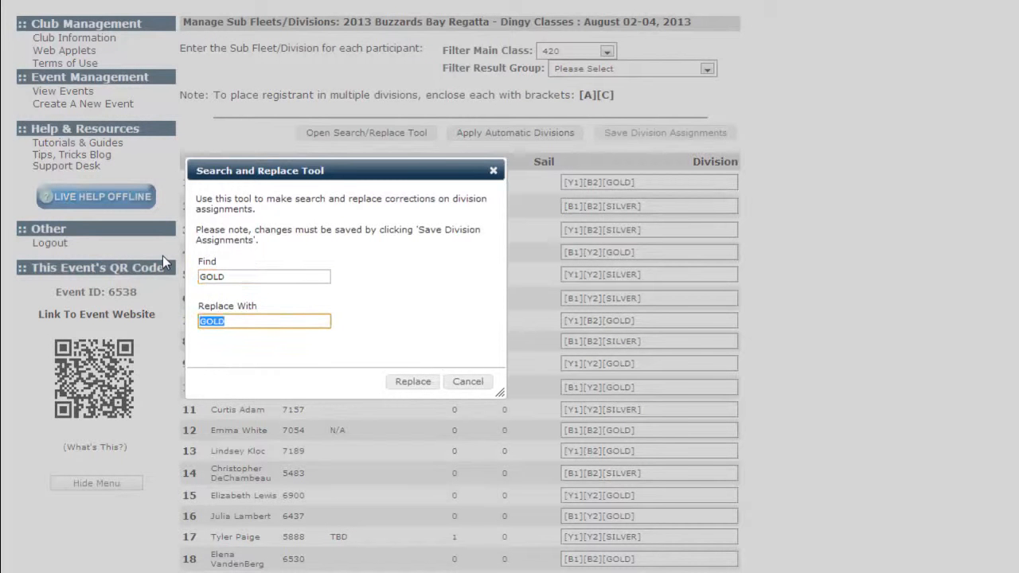
pyautogui.write('Gold')
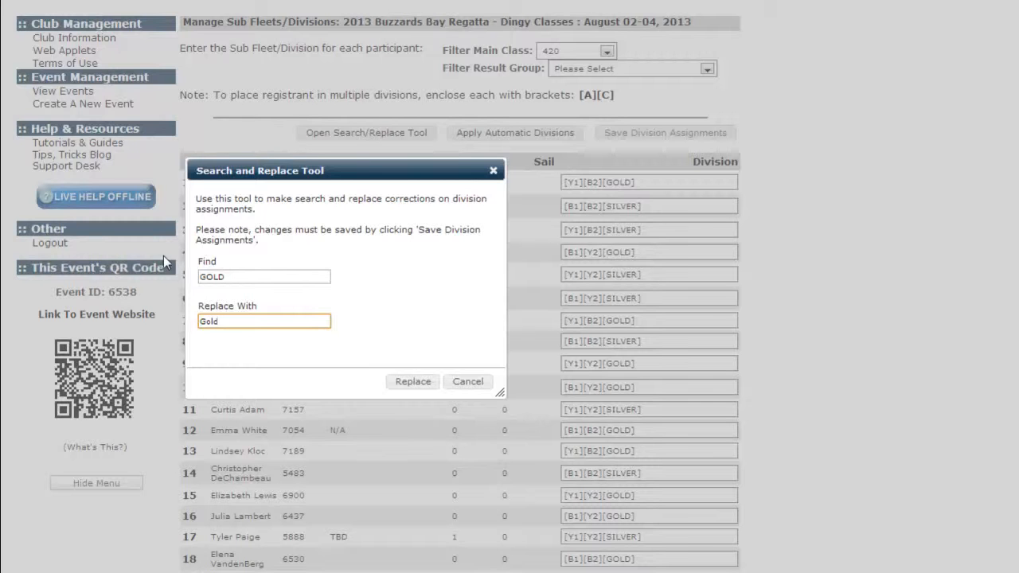
pyautogui.click(412, 382)
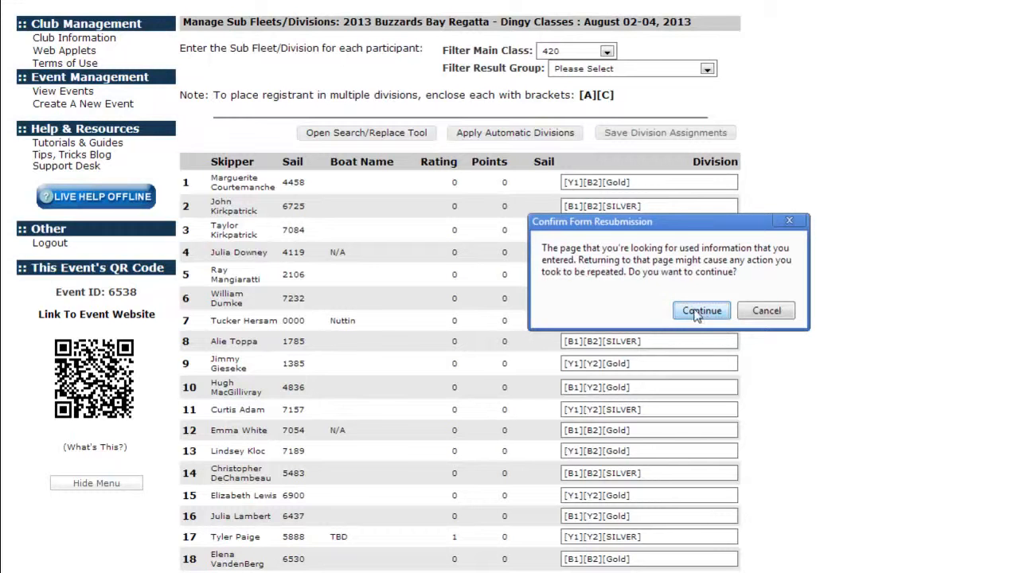
pyautogui.click(701, 311)
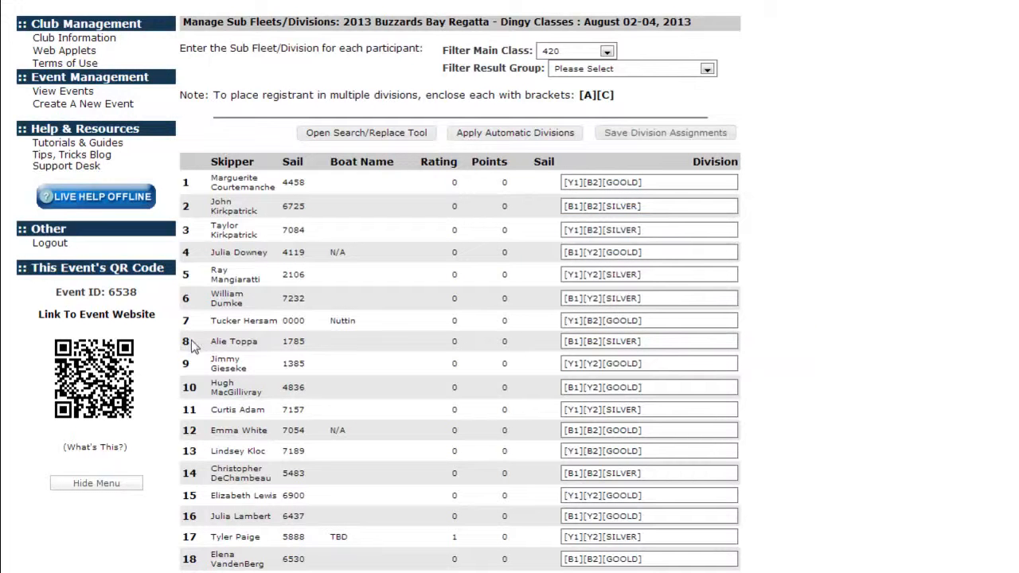
pyautogui.moveTo(292, 444)
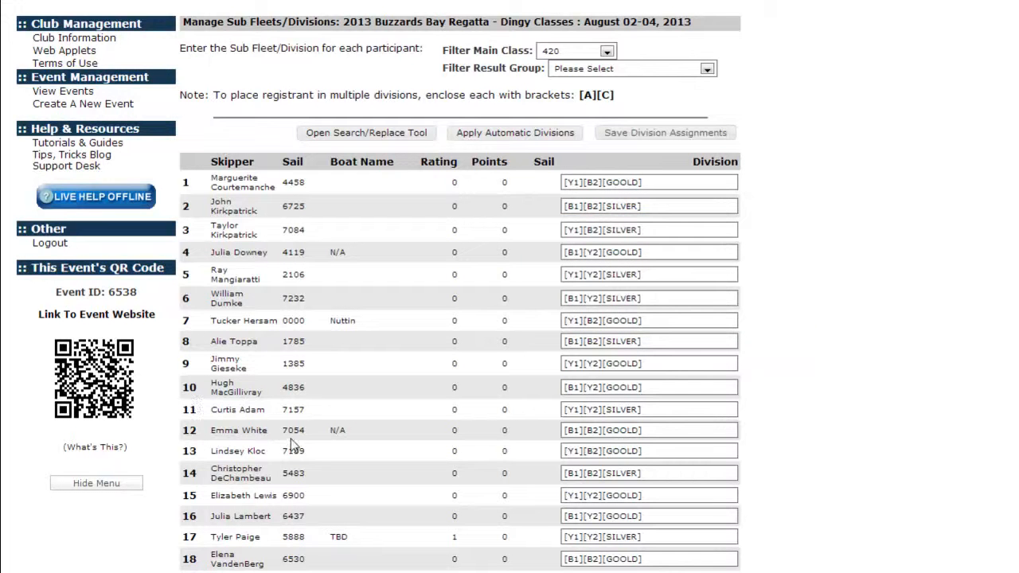